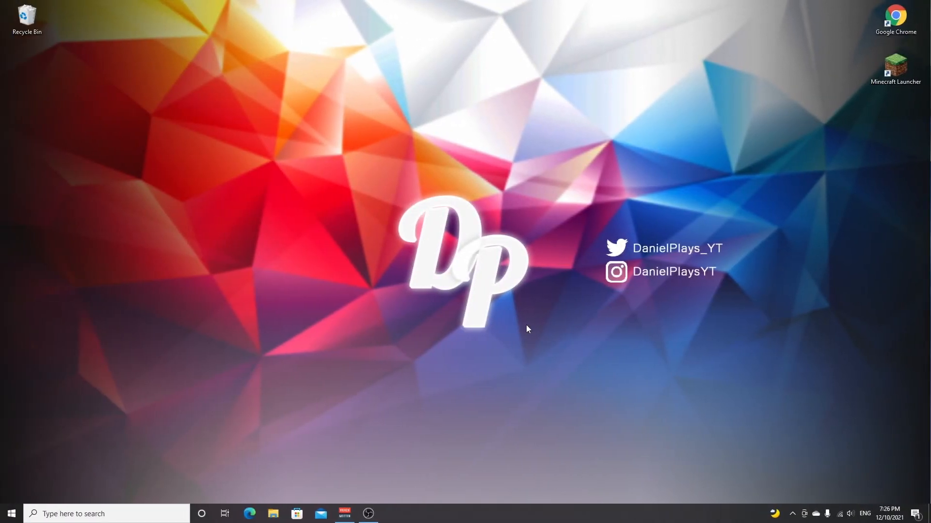
Launch Minecraft Java Edition latest release 1.18.1 from the desktop launcher shortcut.
left_click(896, 66)
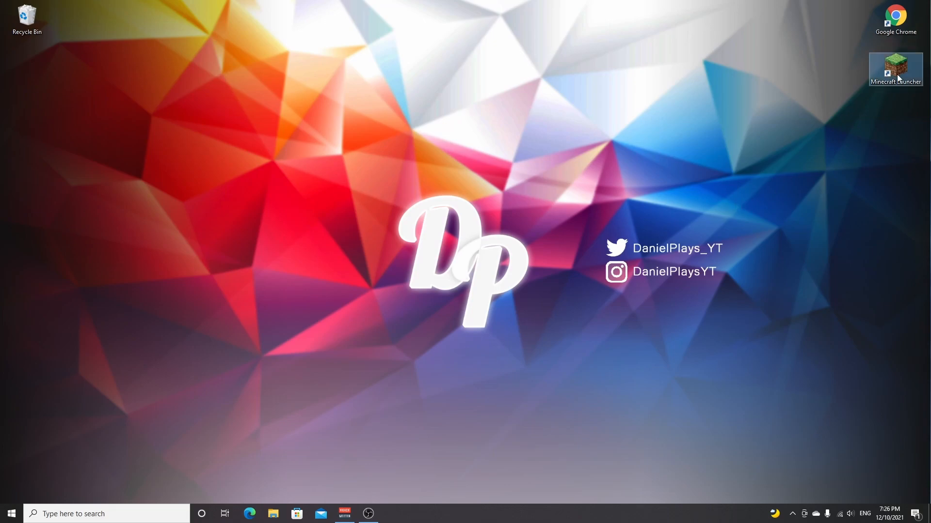
double_click(896, 66)
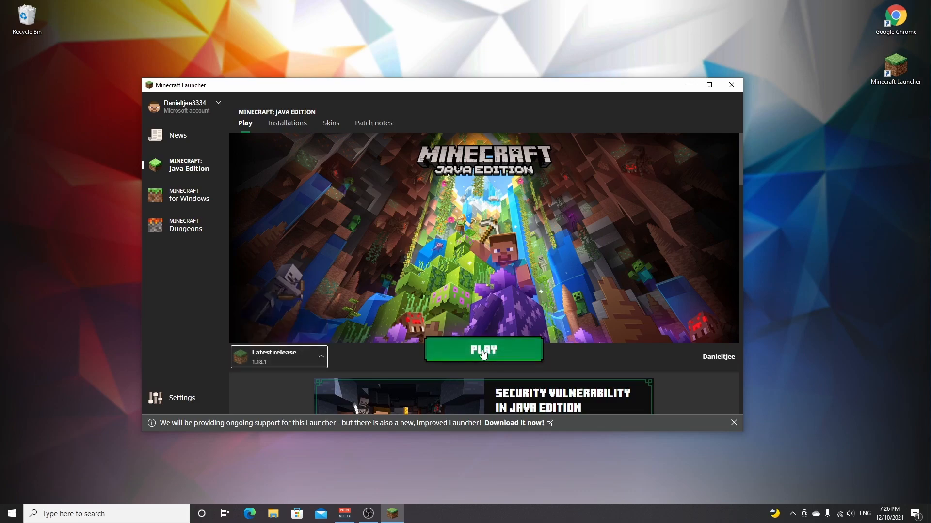
left_click(483, 349)
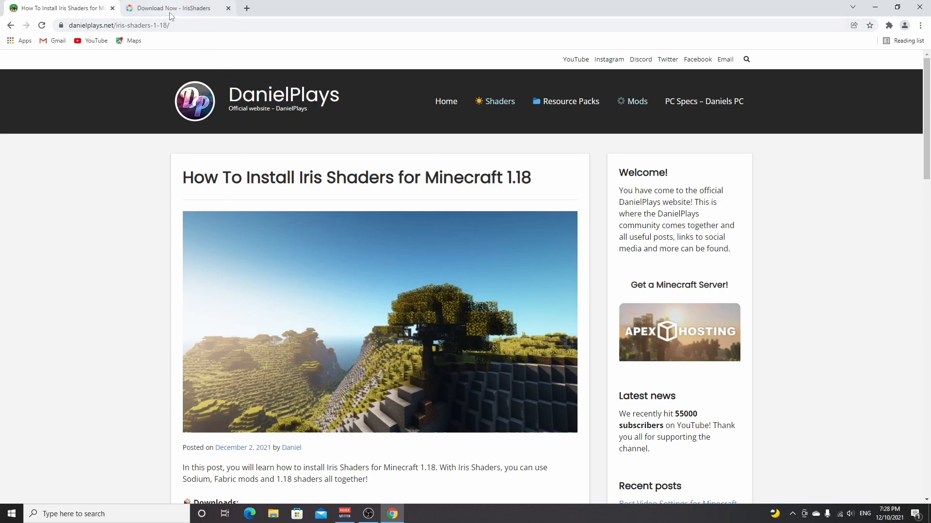
Download the universal Iris Installer 2.0.3 jar from the IrisShaders download page.
left_click(174, 8)
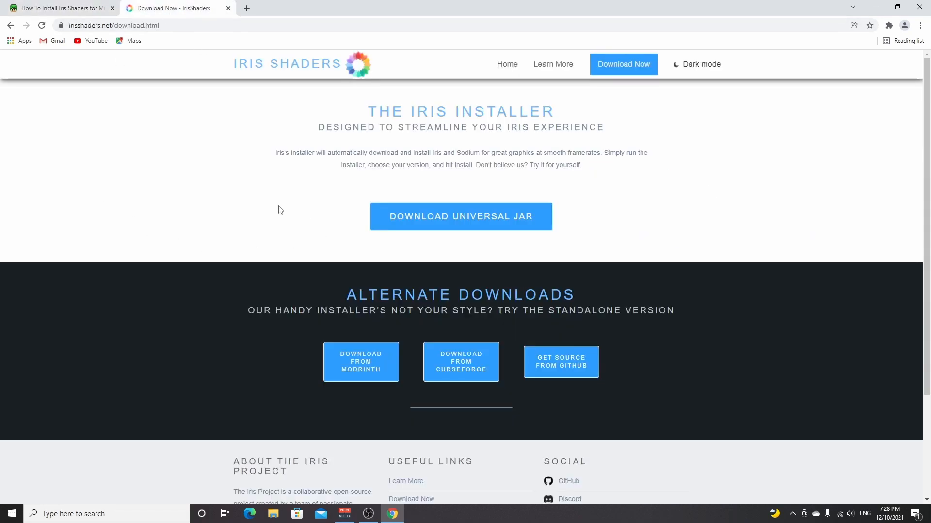
mouse_move(607, 64)
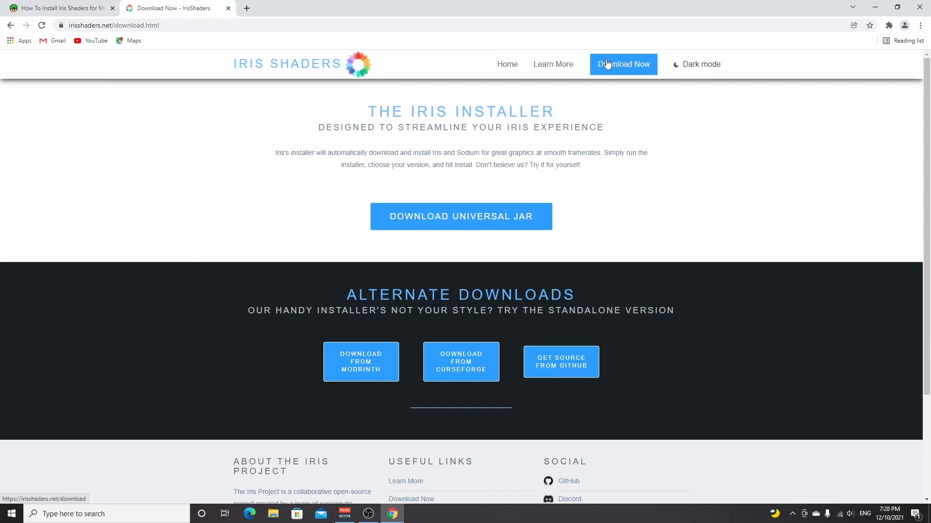
mouse_move(462, 218)
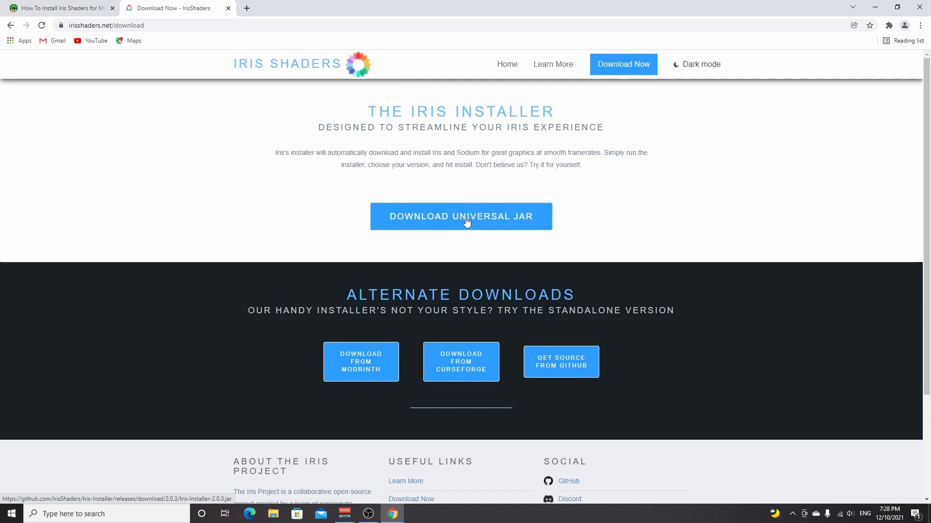
left_click(461, 216)
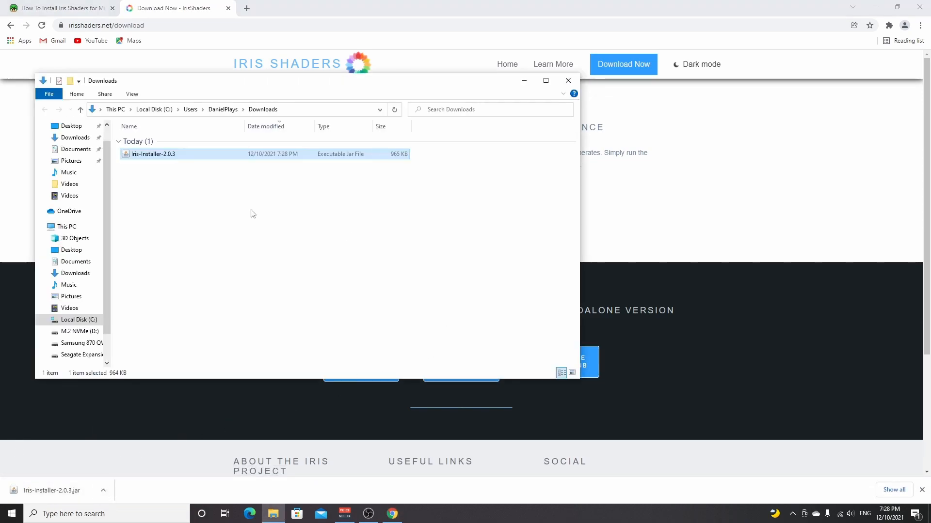
mouse_move(127, 156)
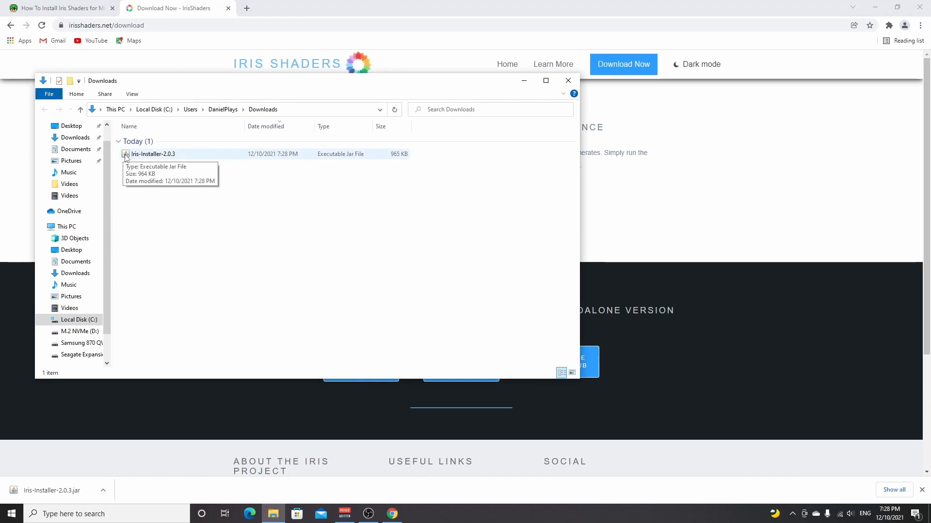
Bring up the context menu for Iris-Installer-2.0.3 in the Downloads folder.
right_click(151, 154)
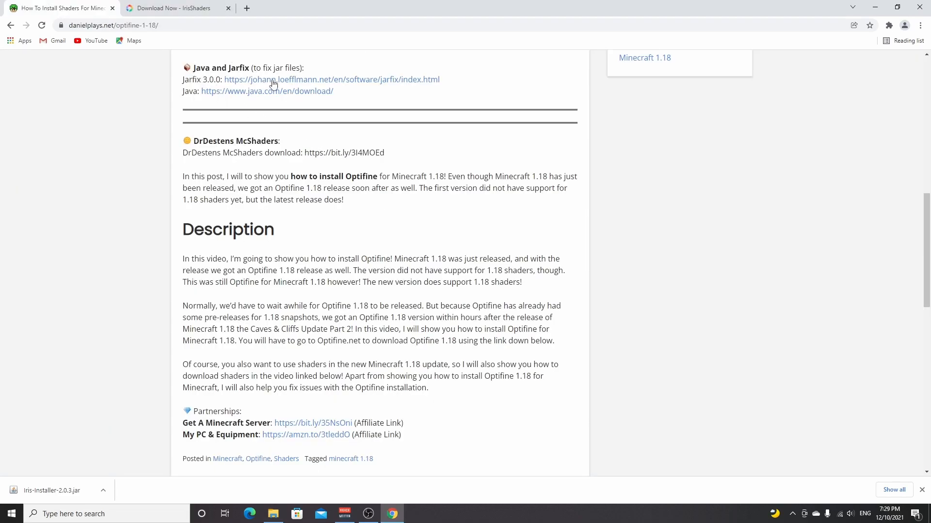
mouse_move(274, 83)
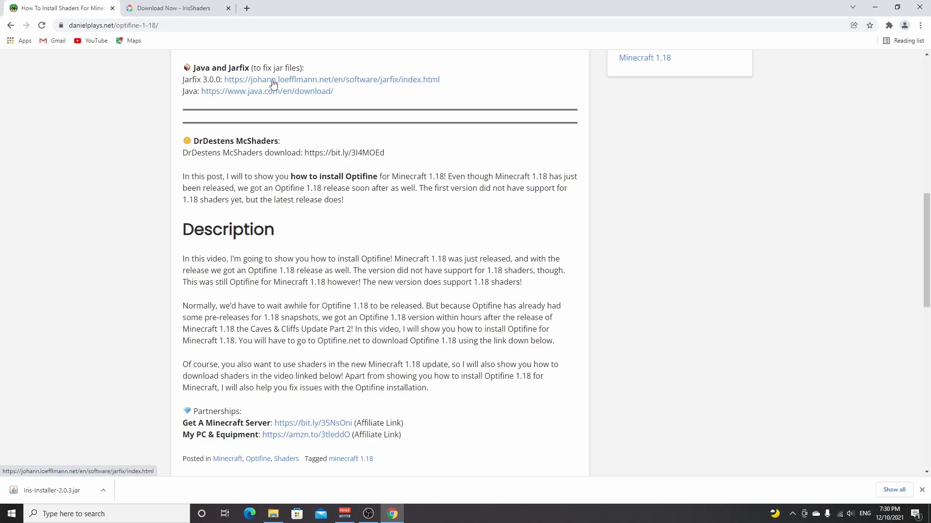
mouse_move(270, 96)
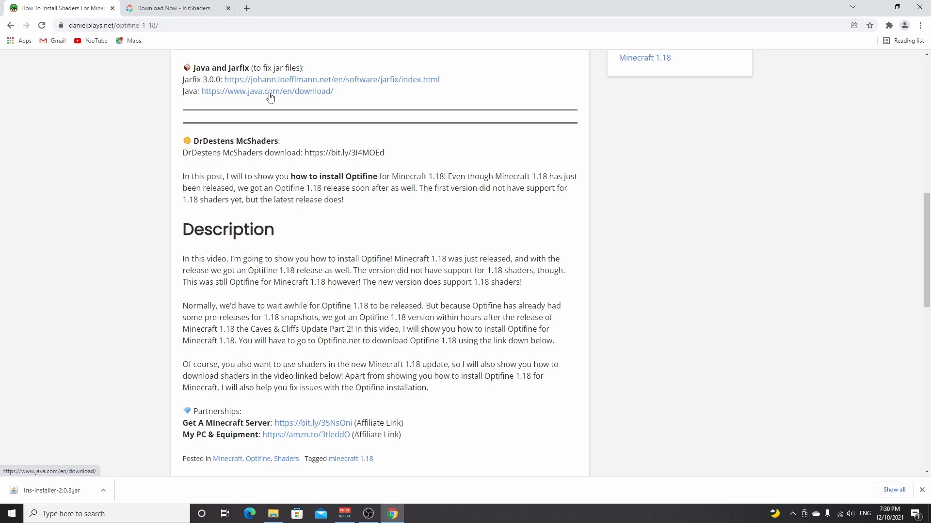
Reach the Java and Jarfix 3.0.0 download links in the tutorial tab.
left_click(273, 513)
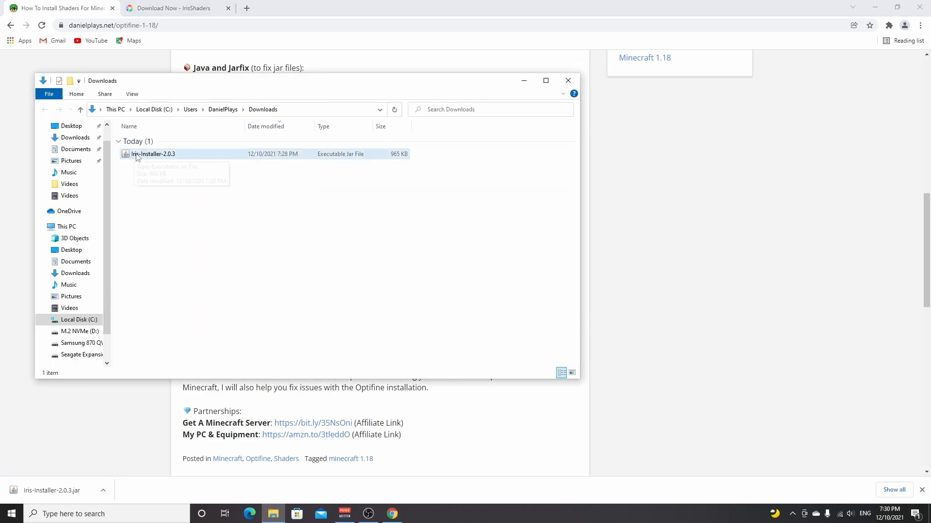
mouse_move(161, 157)
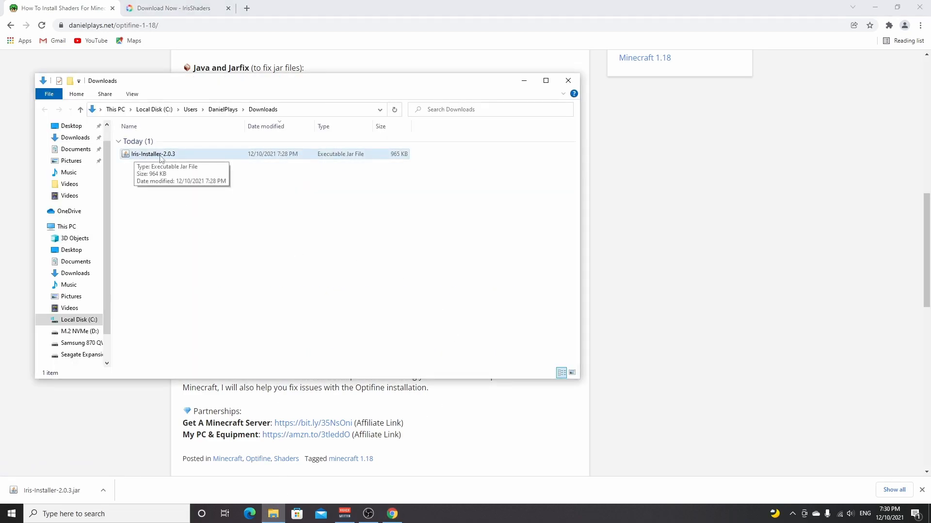
Run Iris-Installer-2.0.3 from the Downloads folder.
left_click(153, 153)
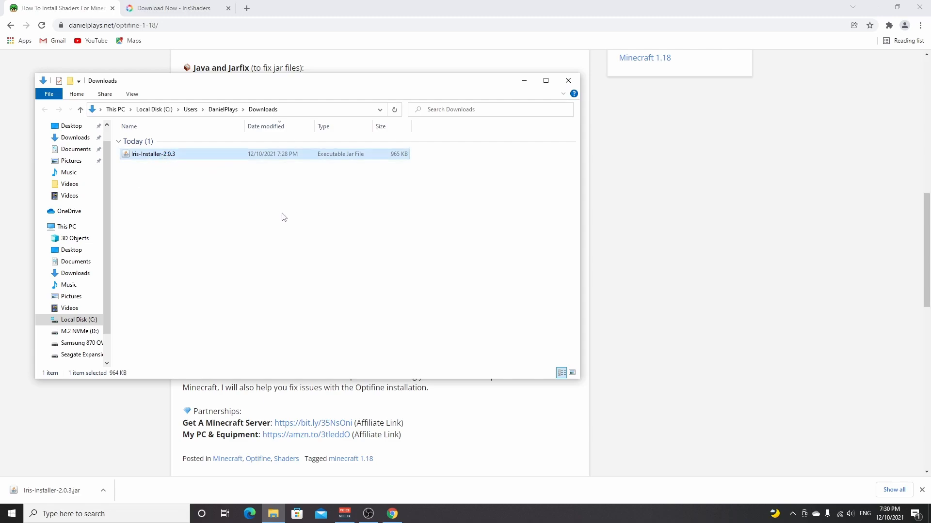
double_click(151, 153)
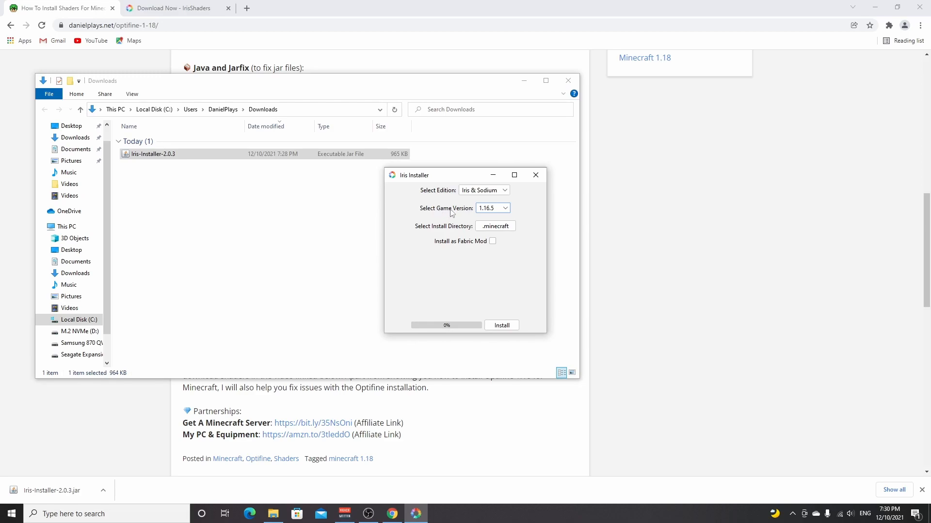
Install Iris & Sodium for game version 1.18.1 into .minecraft and close the installer.
left_click(504, 207)
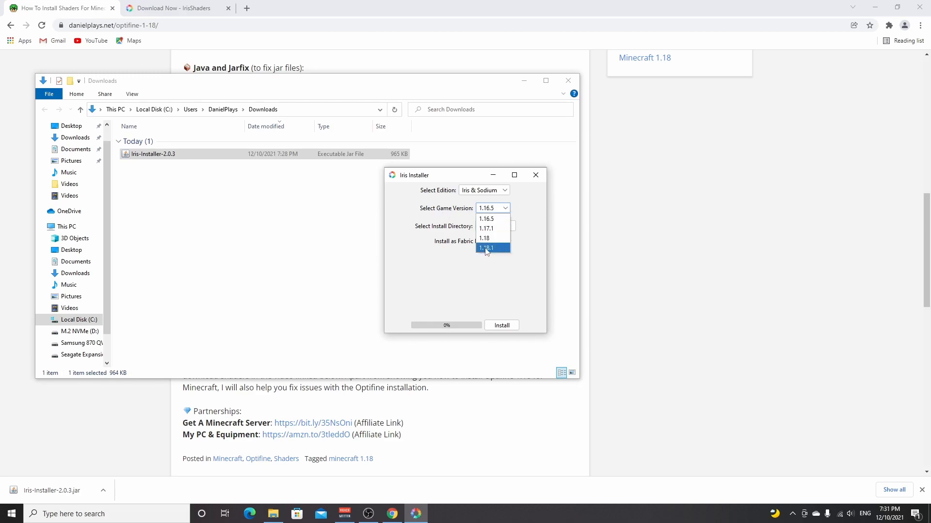
left_click(487, 248)
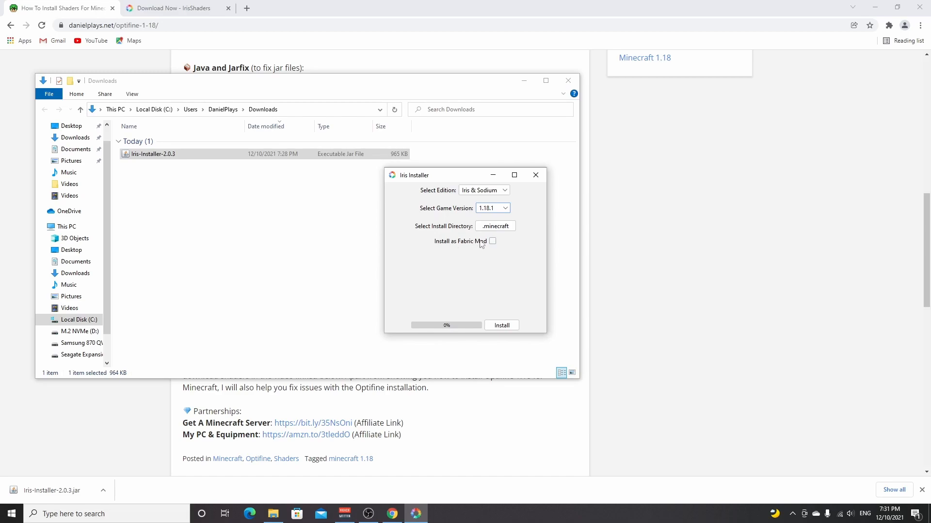
mouse_move(493, 242)
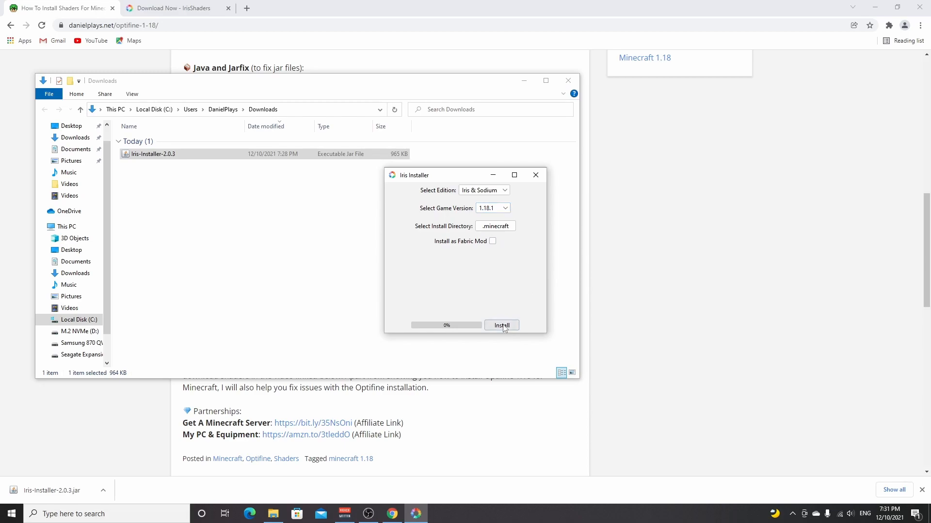
left_click(501, 326)
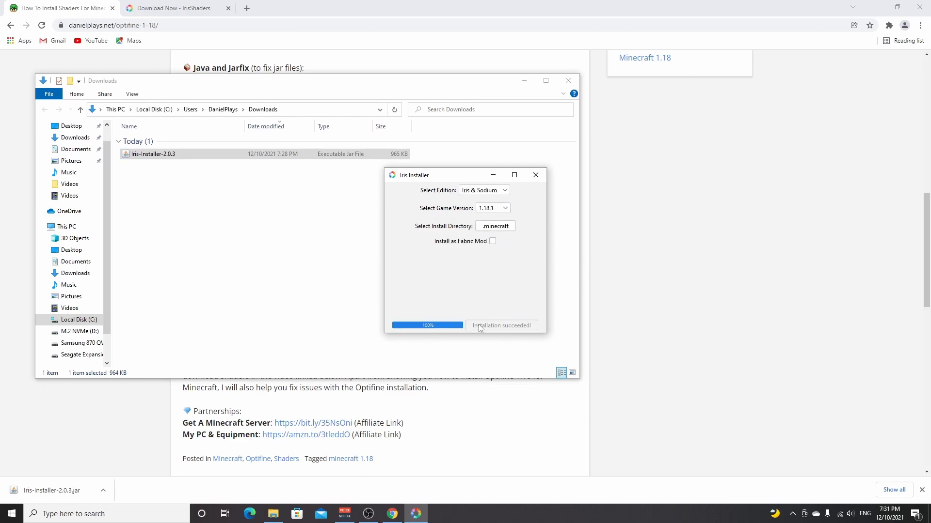
mouse_move(535, 175)
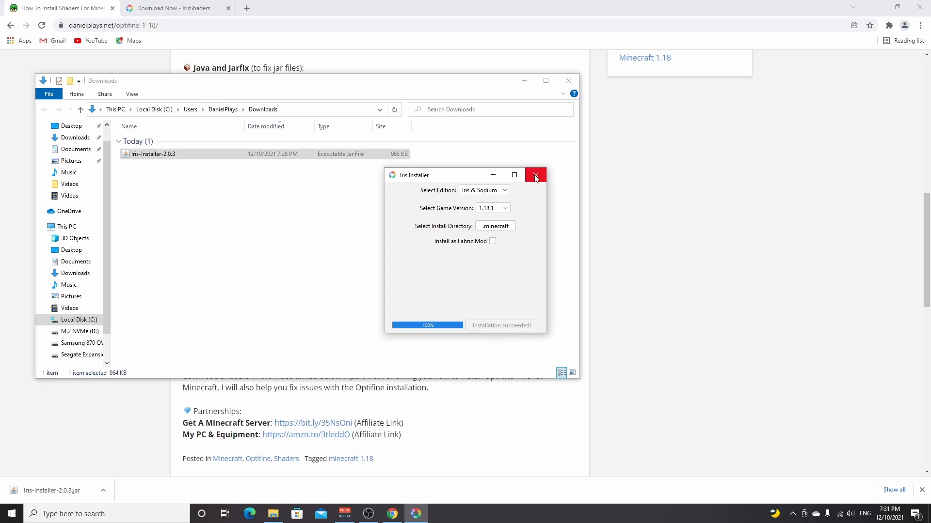
left_click(537, 175)
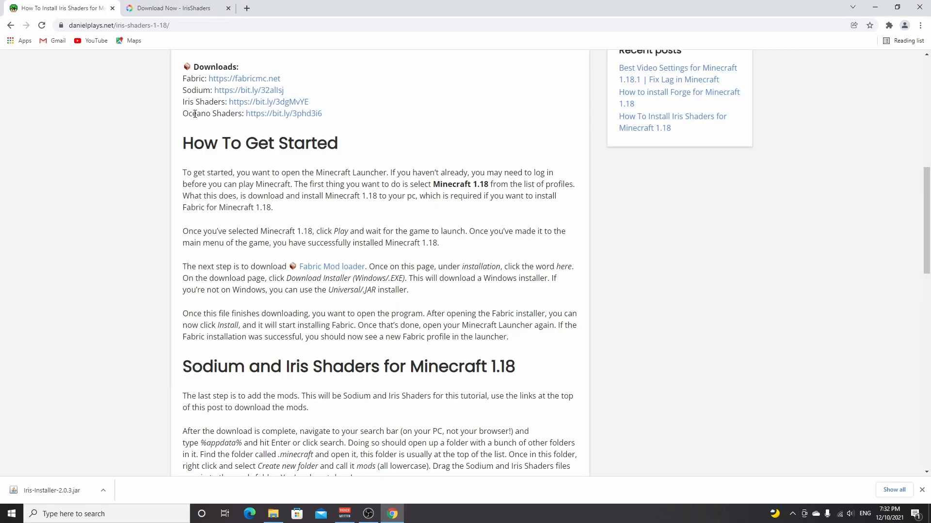
Open the Oceano Shaders CurseForge link in a new Chrome tab.
right_click(283, 114)
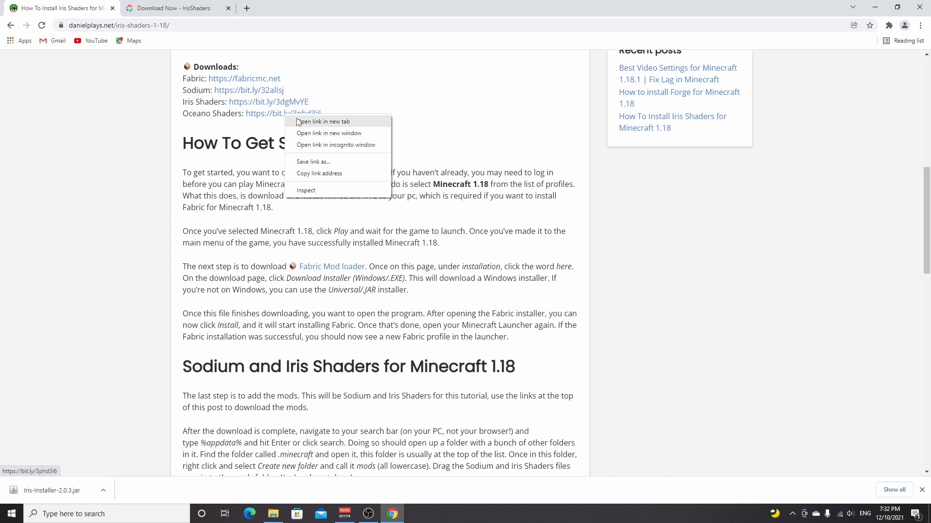
left_click(325, 121)
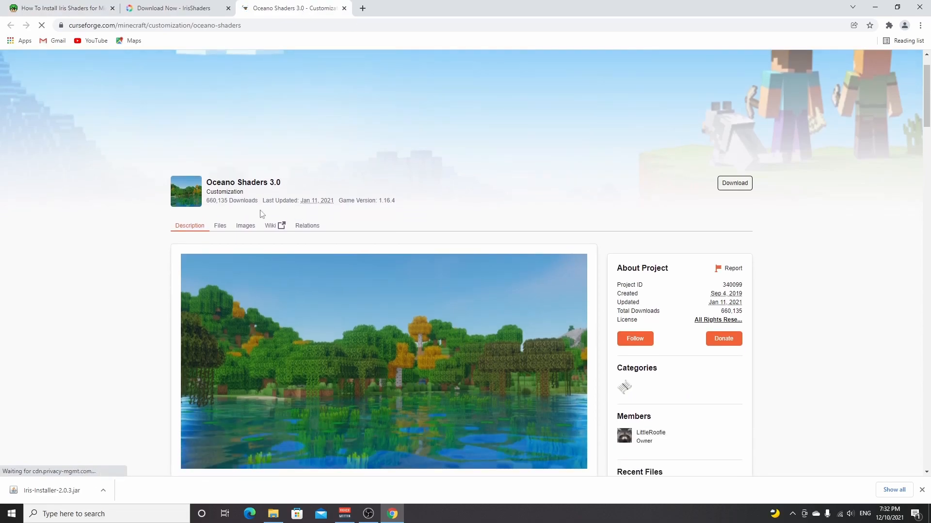
Start the Oceano Shaders 3.0.1 download from Recent Files, Minecraft 1.16.
scroll("down", 3)
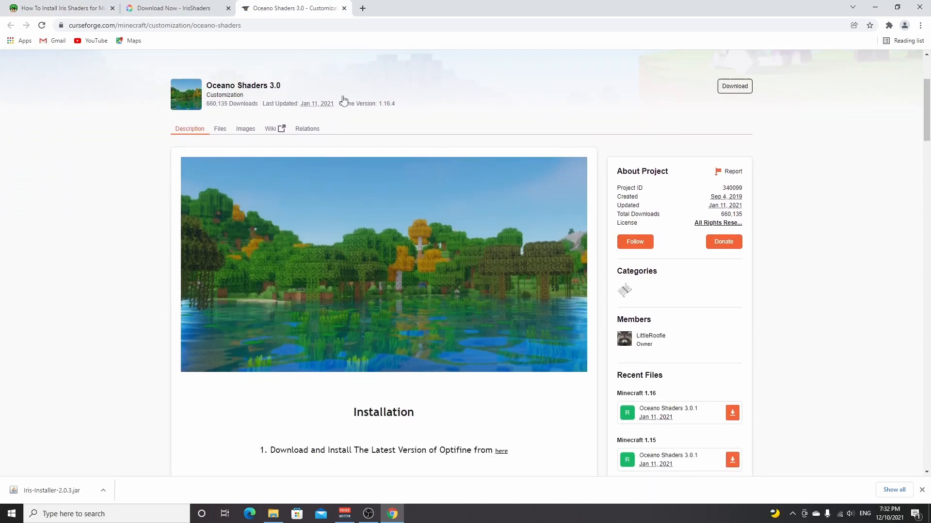
scroll("down", 3)
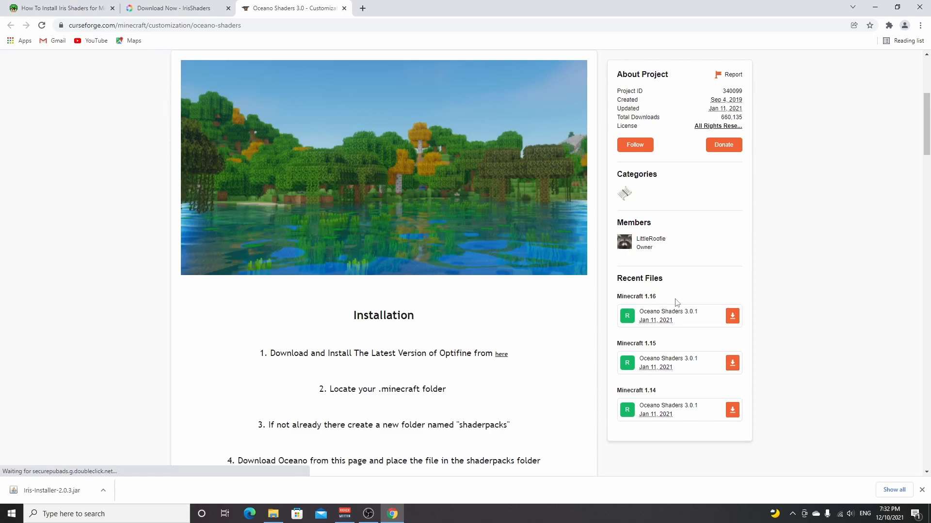
scroll("down", 3)
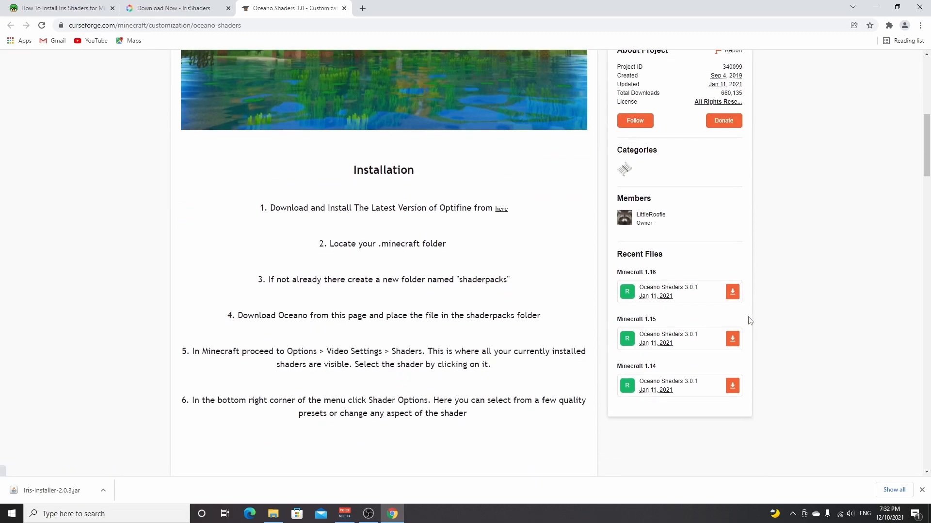
mouse_move(732, 292)
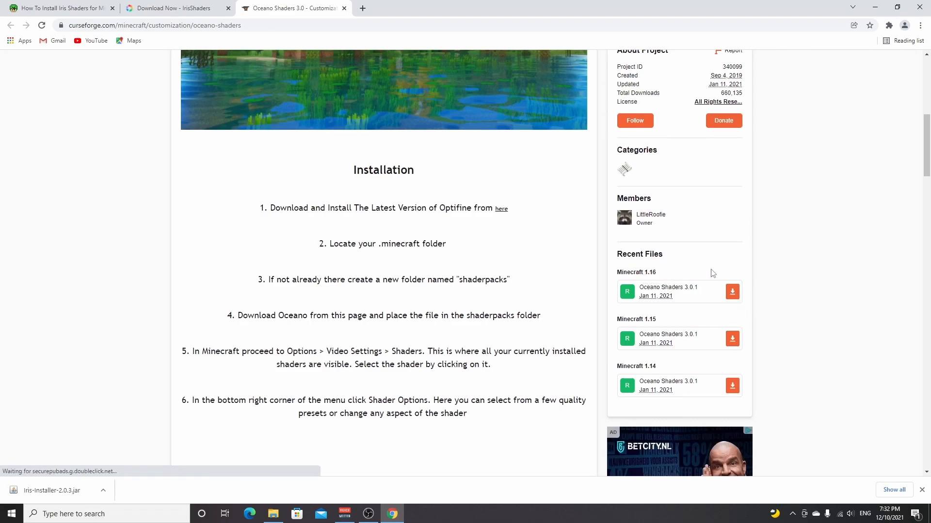
mouse_move(732, 291)
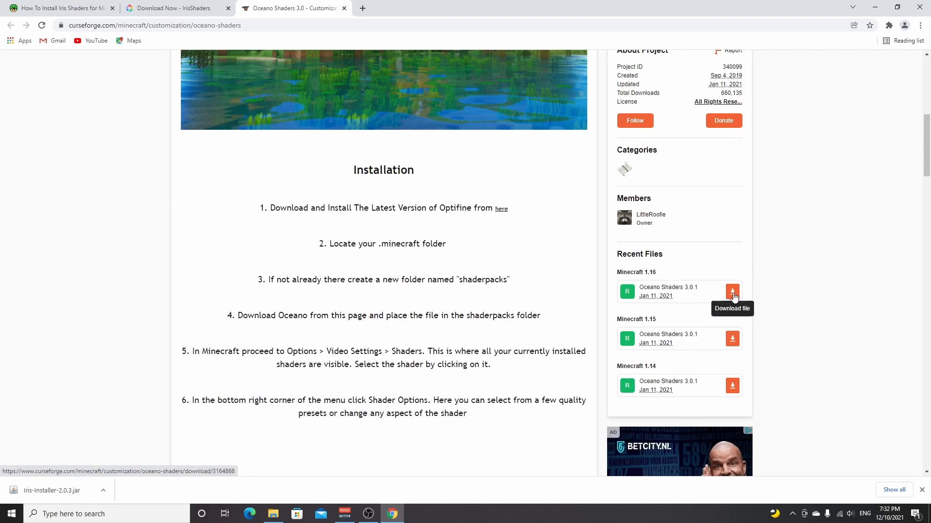
left_click(732, 291)
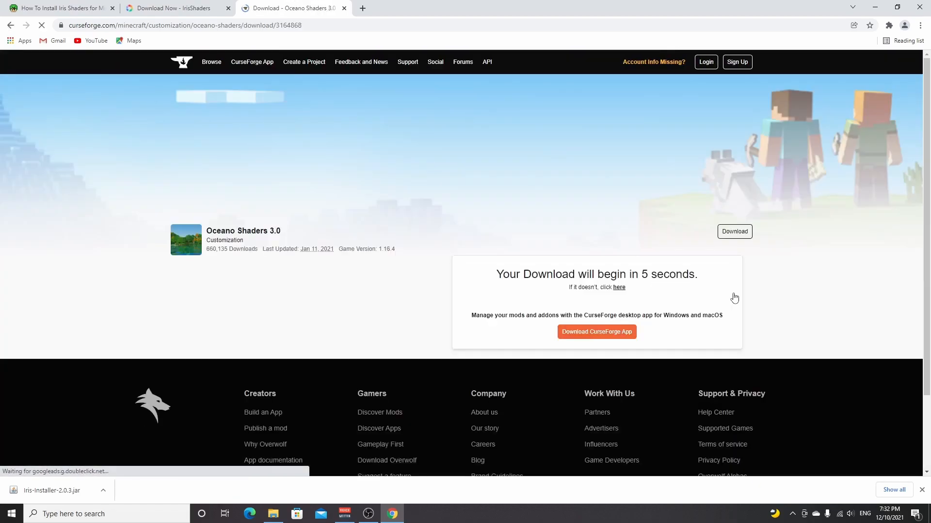
mouse_move(461, 292)
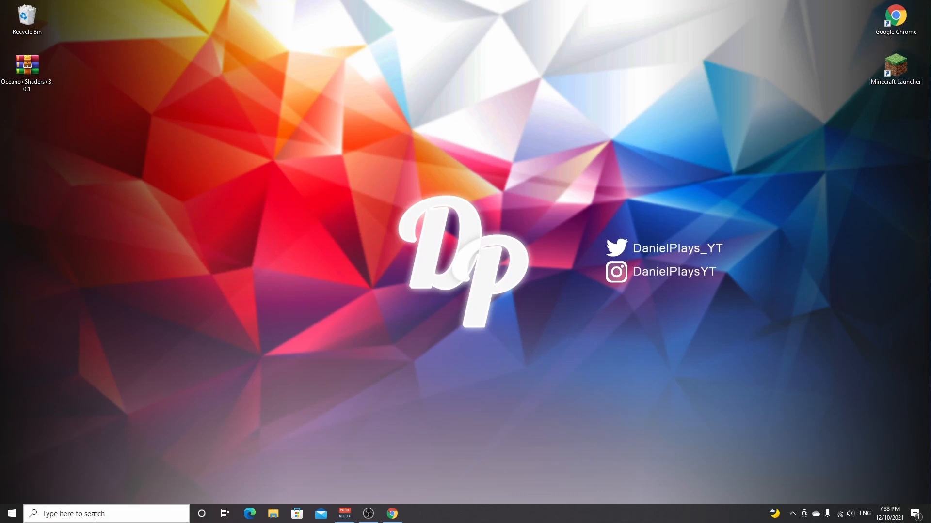
left_click(896, 66)
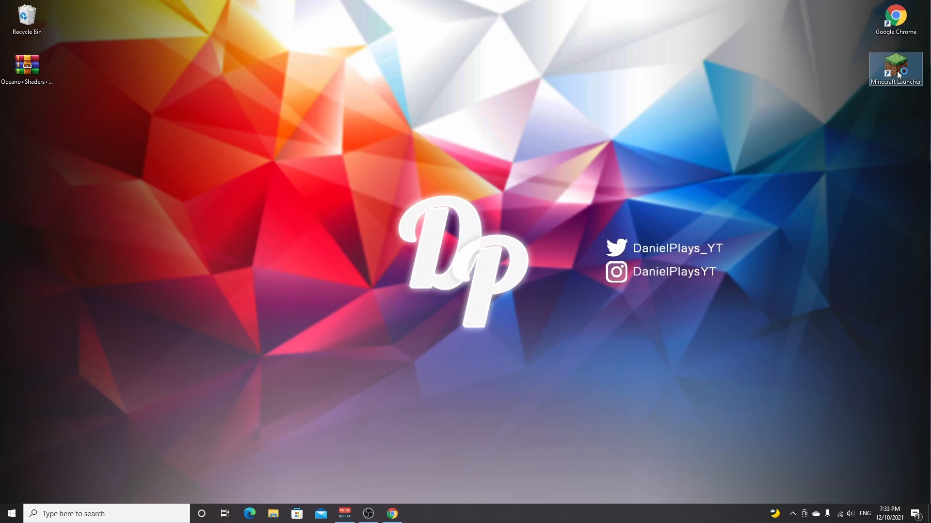
Start Minecraft Launcher and list its installations, including Iris & Sodium for 1.18.1.
double_click(896, 67)
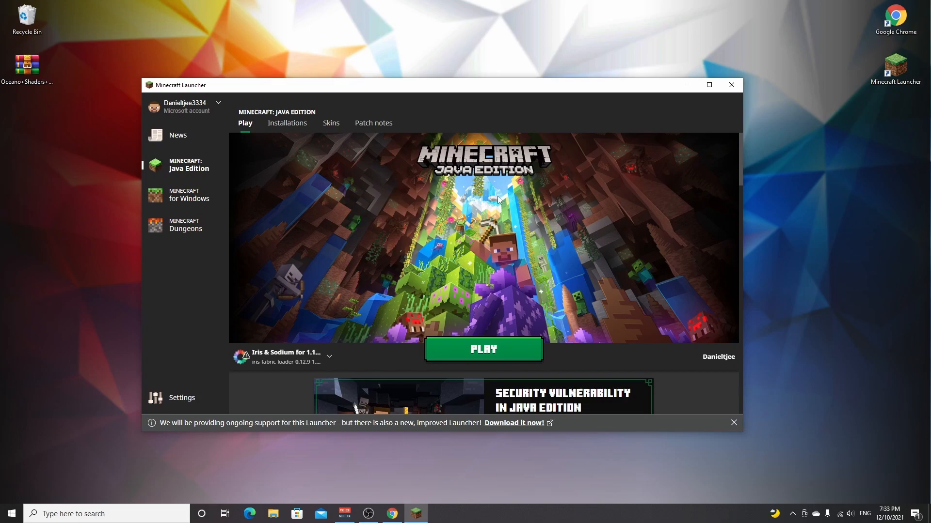
mouse_move(261, 357)
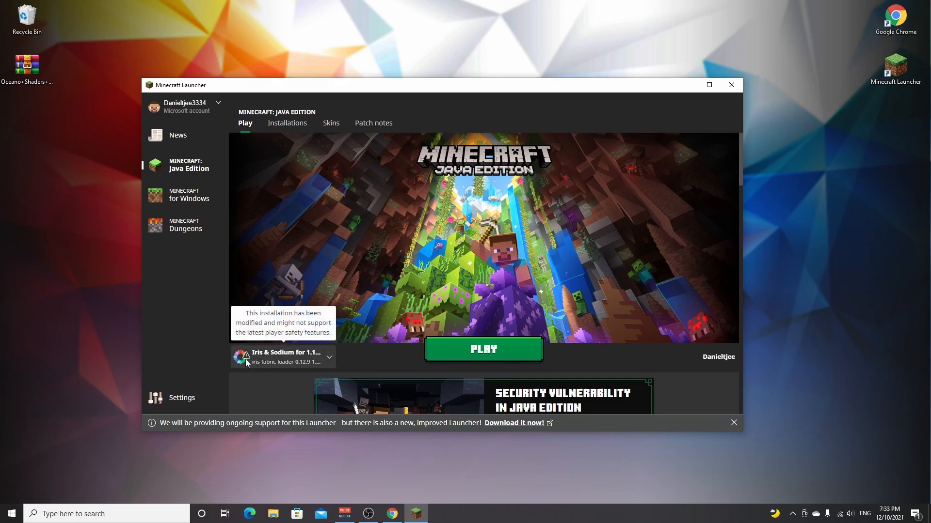
mouse_move(394, 320)
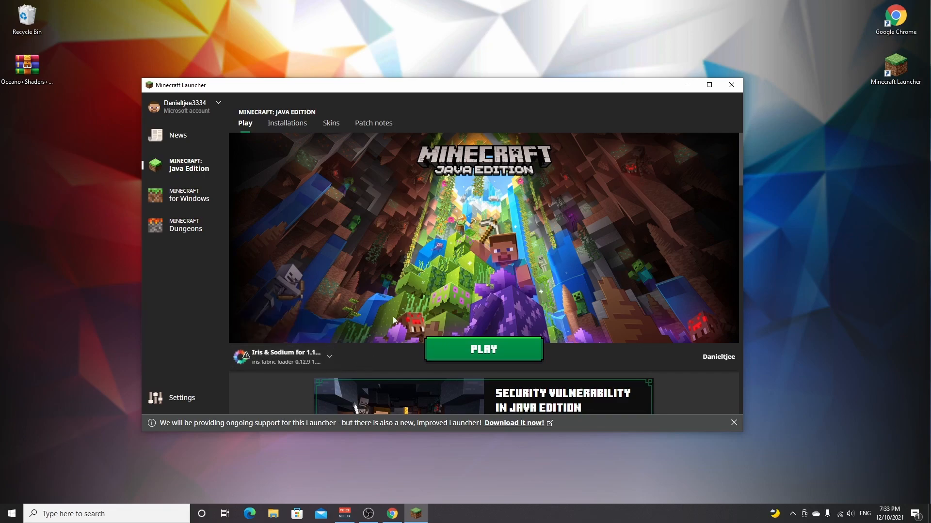
left_click(287, 123)
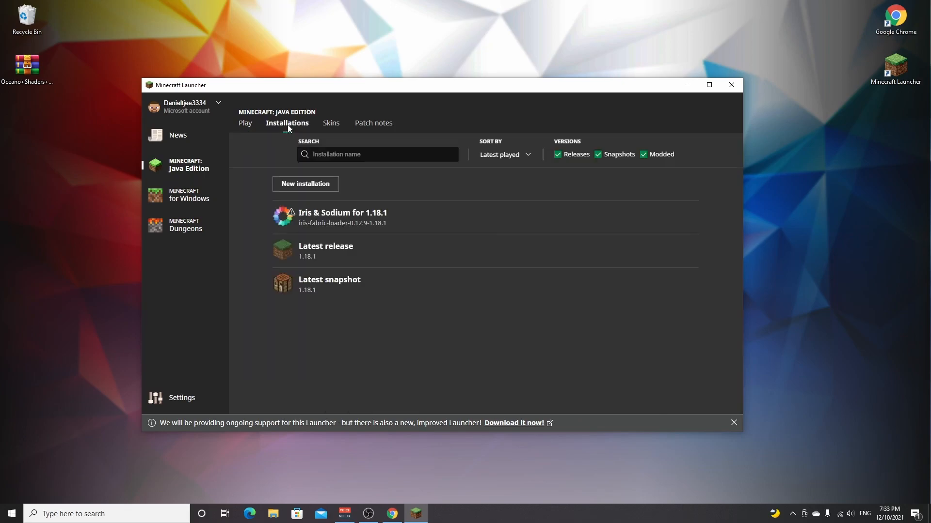
mouse_move(518, 213)
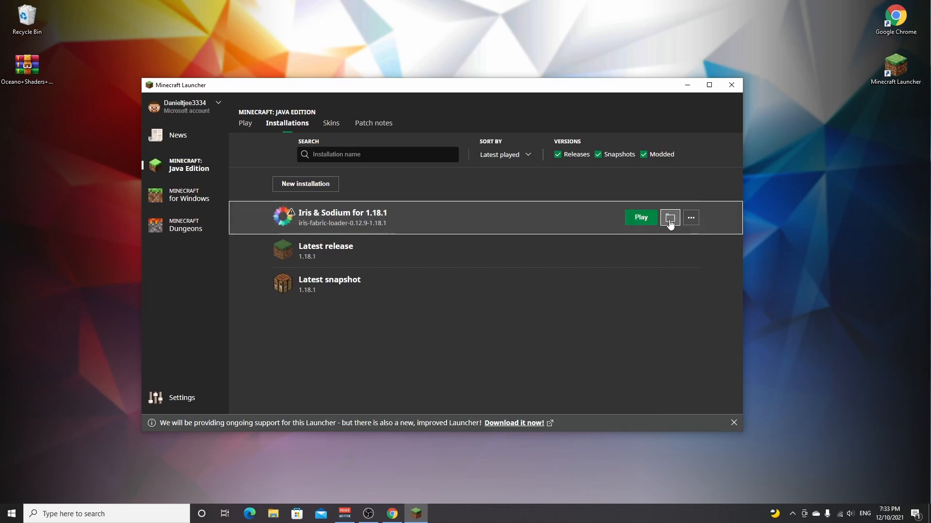
Create a shaderpacks folder in .minecraft and move the Oceano+Shaders+3.0.1 archive into it.
left_click(669, 217)
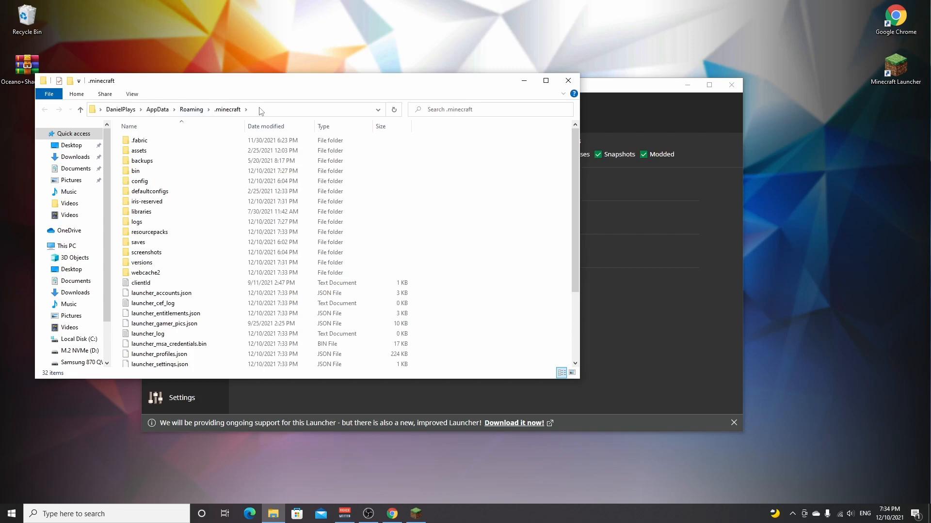
right_click(609, 256)
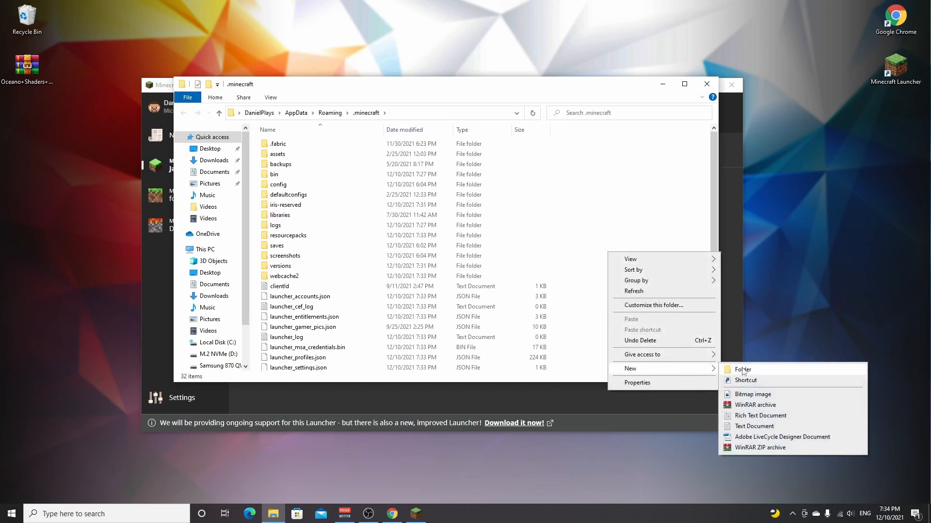
left_click(743, 369)
type("shaderpacks")
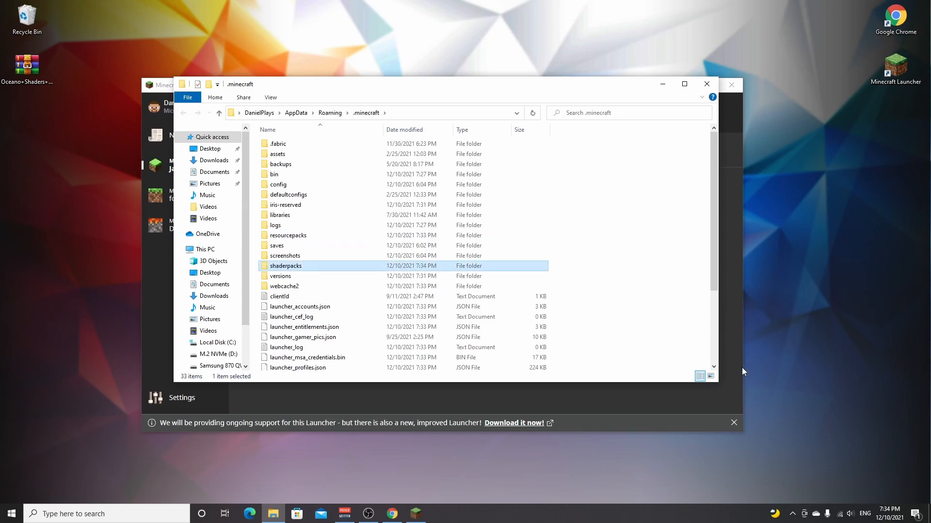
double_click(286, 266)
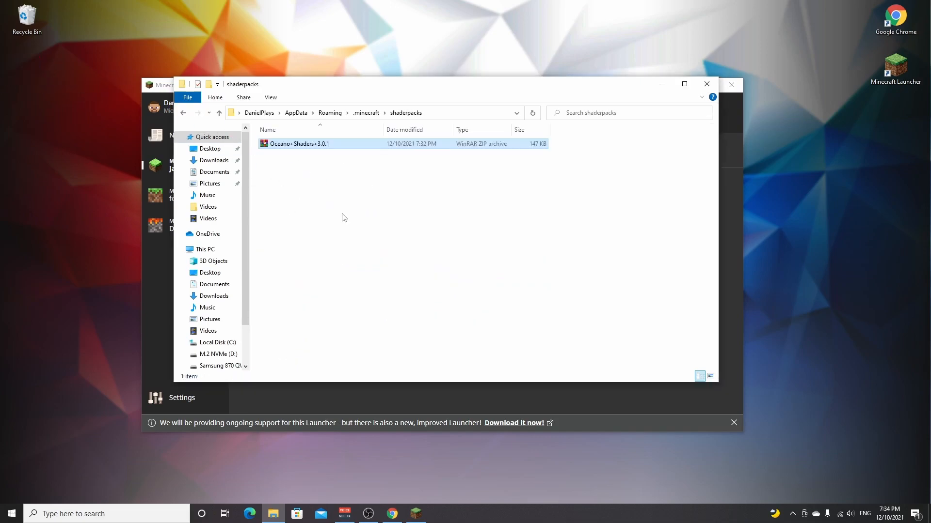
left_click(298, 143)
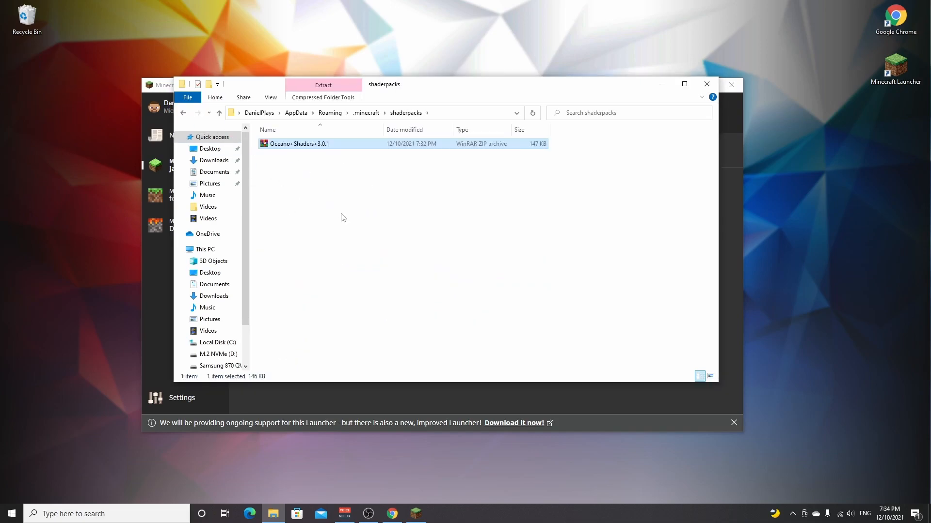
mouse_move(706, 85)
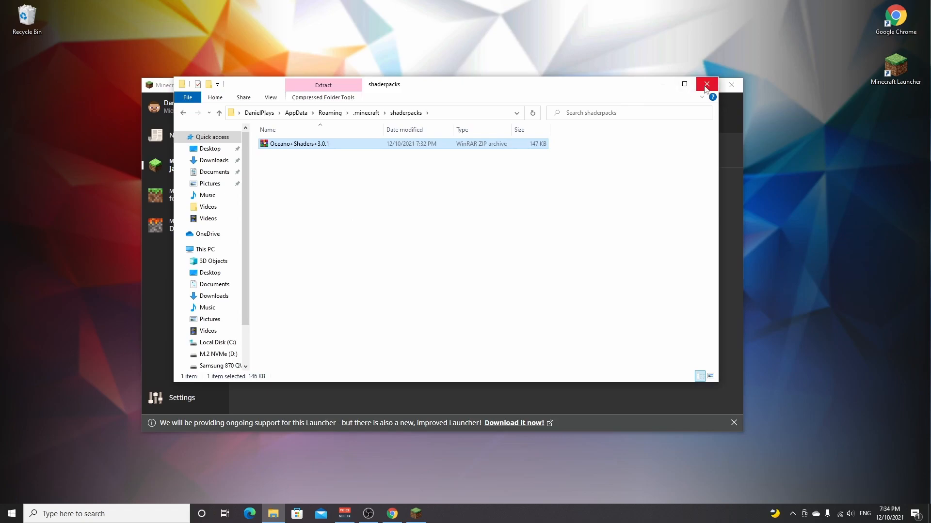
Play the Iris & Sodium for 1.18.1 installation, accepting 'I understand the risks'.
left_click(706, 85)
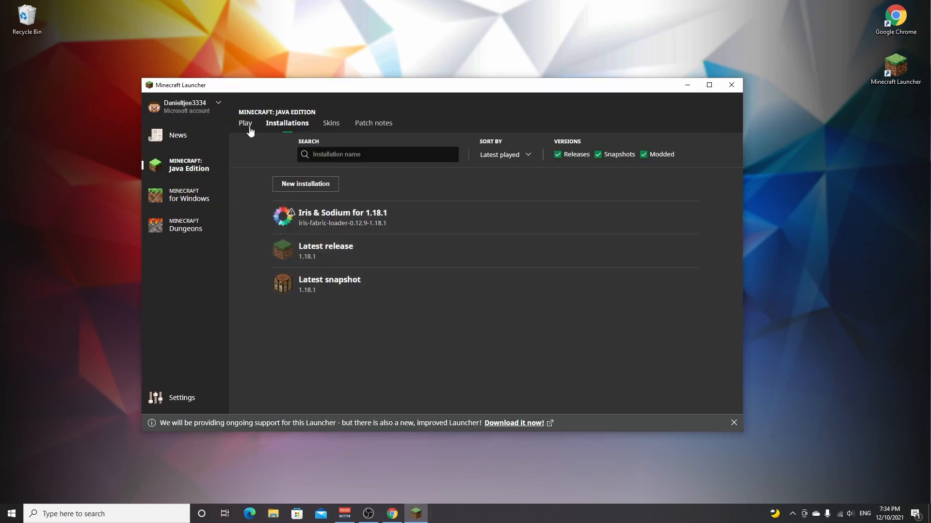
left_click(245, 123)
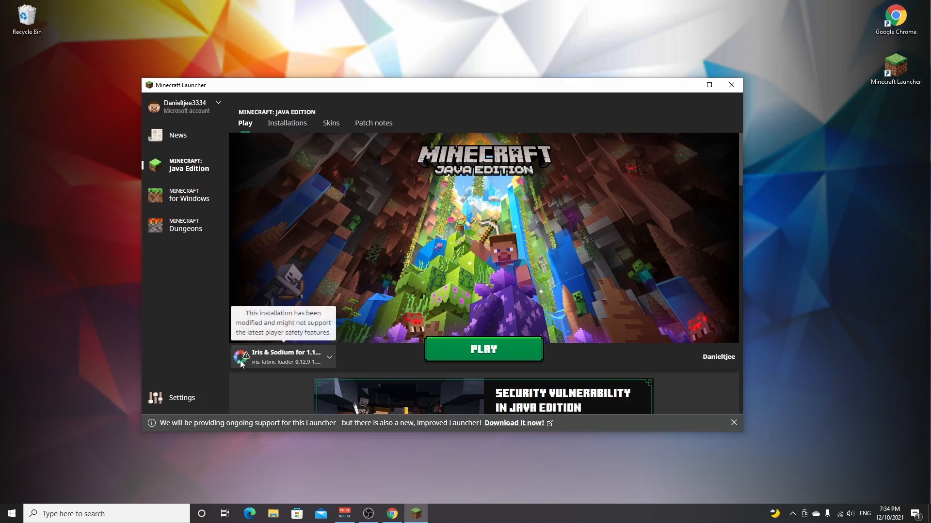
left_click(329, 357)
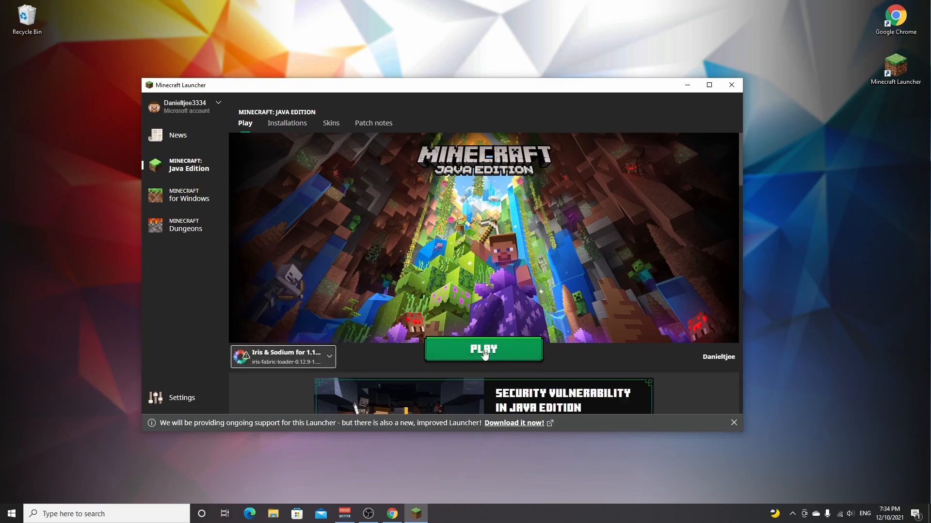
left_click(483, 349)
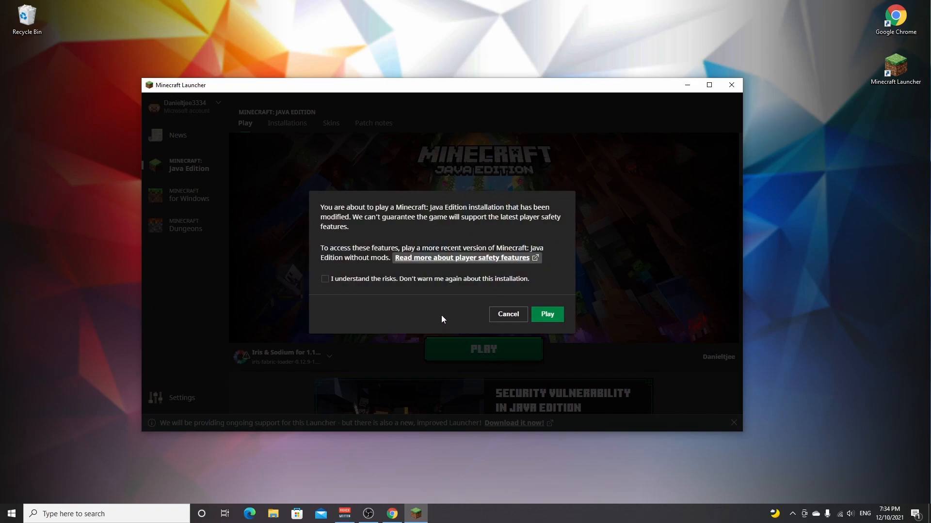
mouse_move(356, 207)
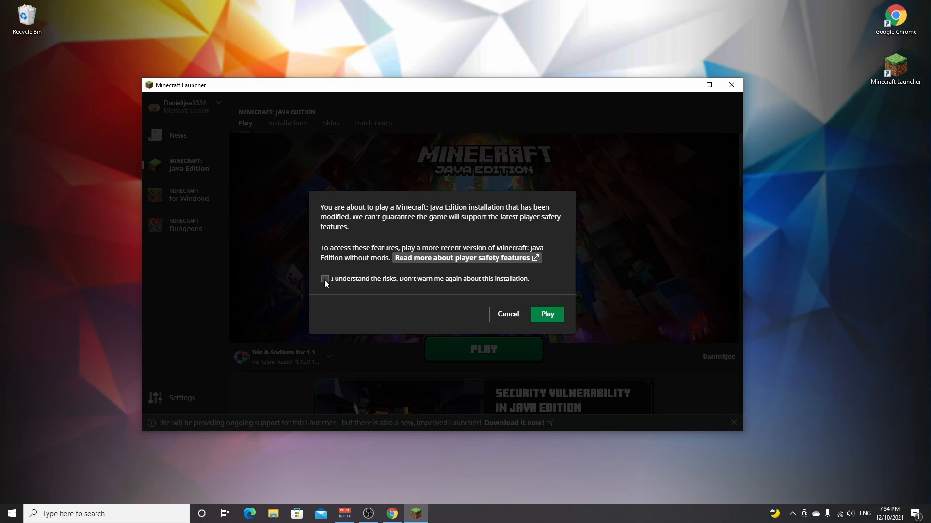
left_click(325, 280)
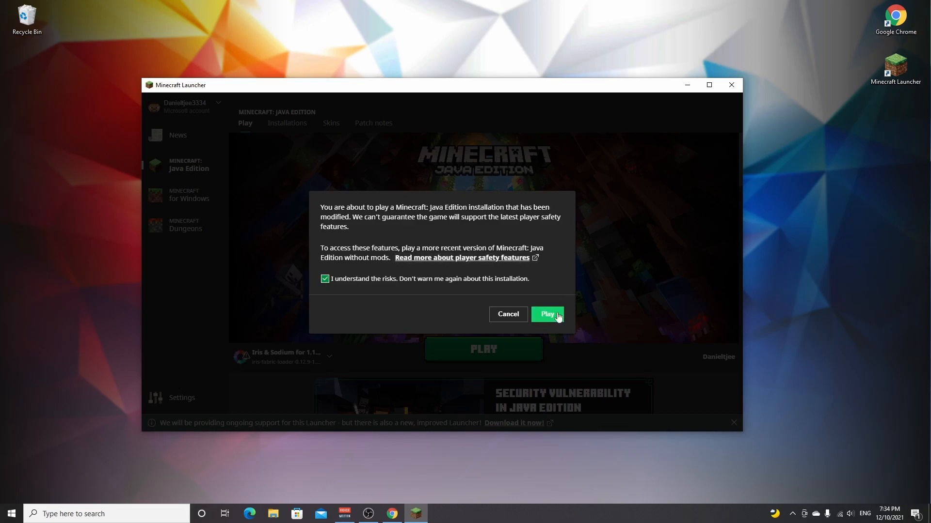
left_click(546, 314)
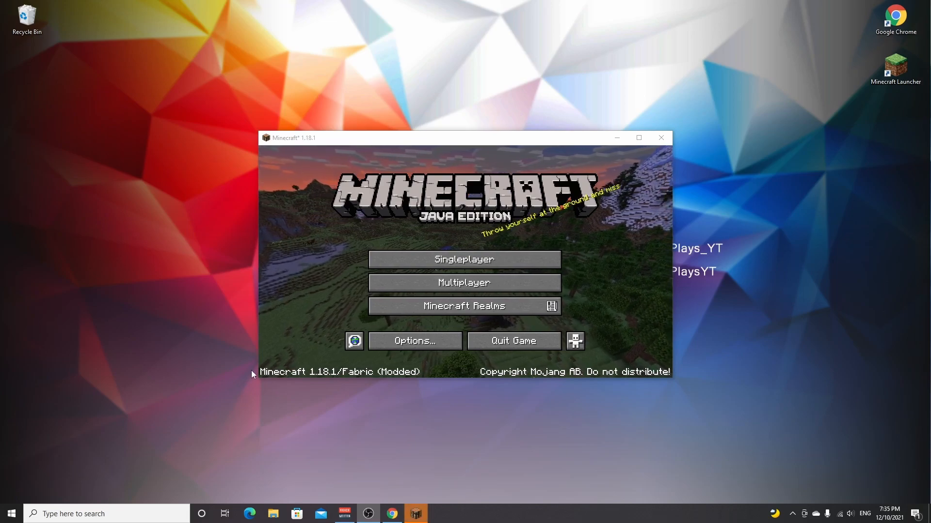
mouse_move(331, 381)
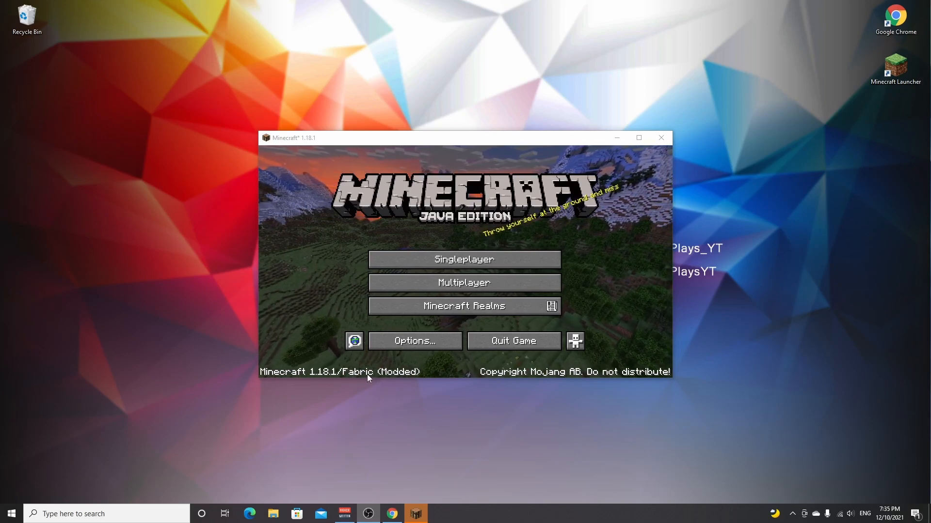
Enter the Options menu from the Minecraft title screen.
left_click(415, 341)
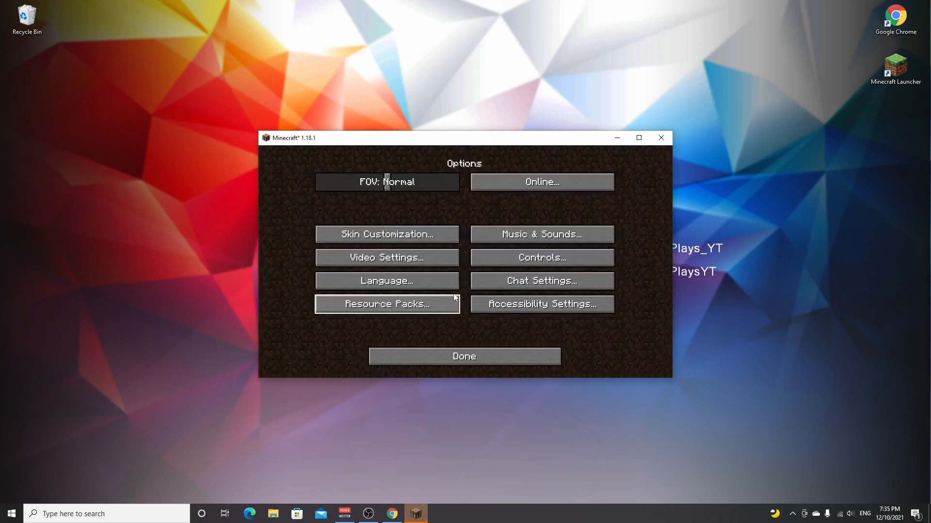
Reach the Shader Packs screen via Video Settings, showing Oceano+Shaders+3.0.1 listed.
left_click(387, 258)
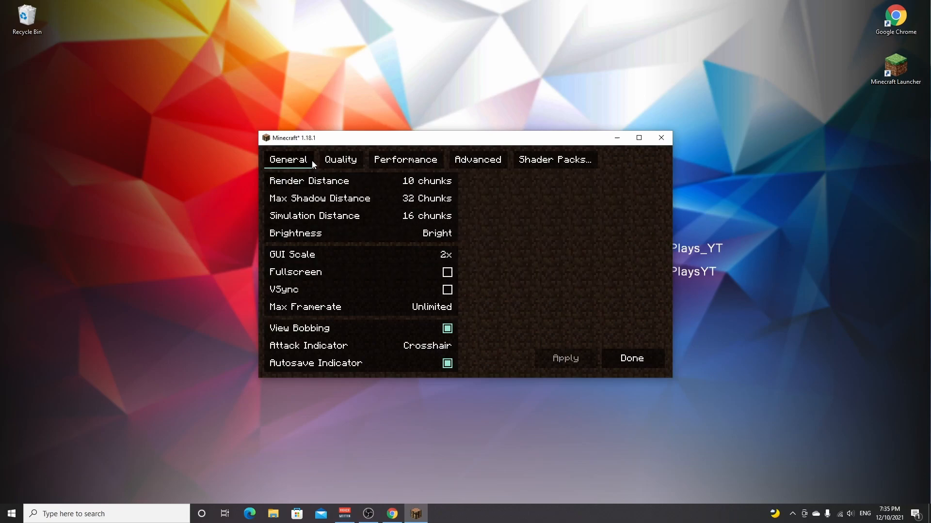
mouse_move(458, 160)
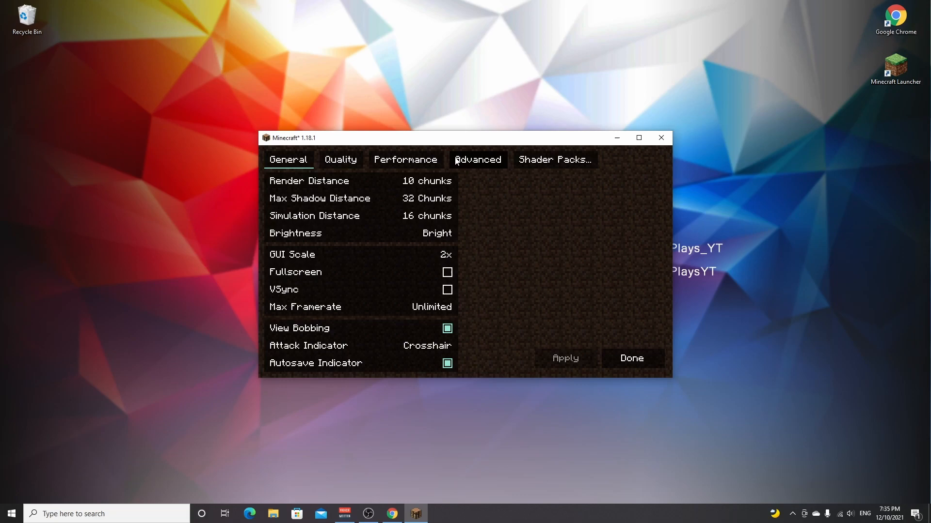
mouse_move(555, 165)
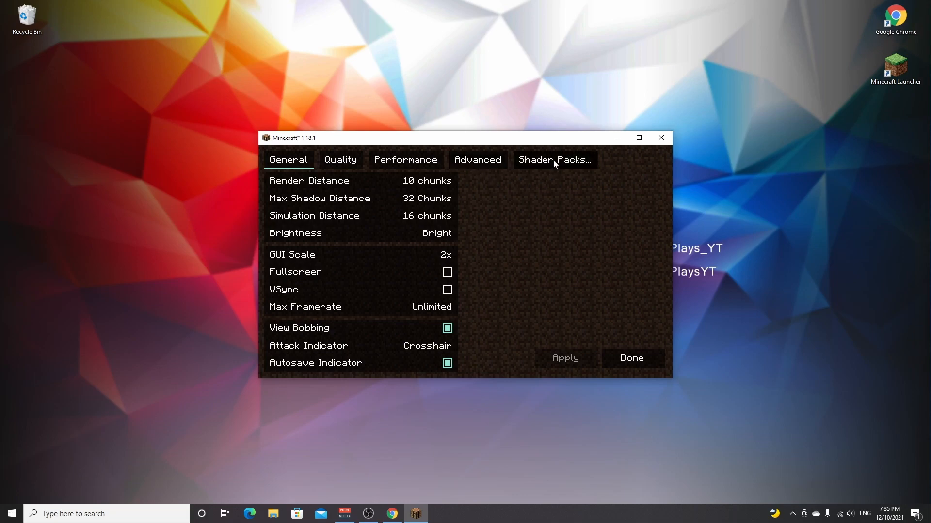
mouse_move(547, 166)
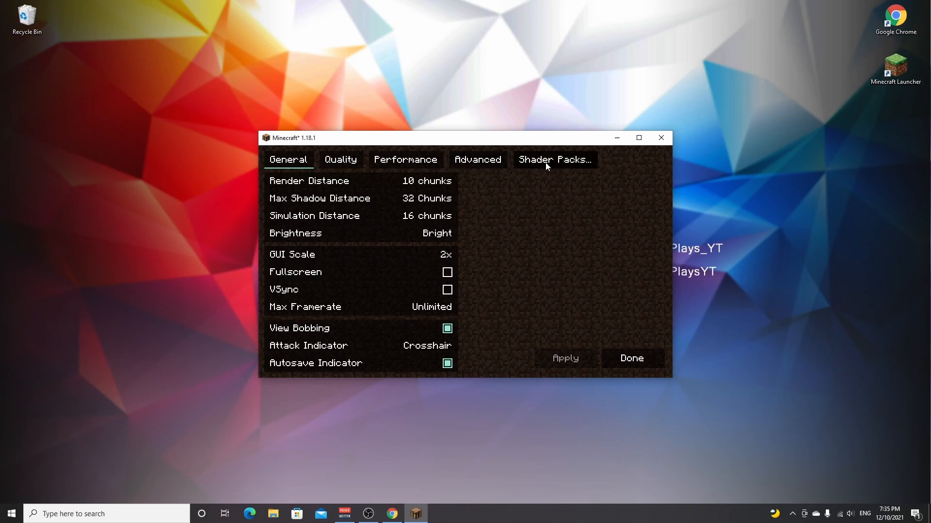
left_click(555, 159)
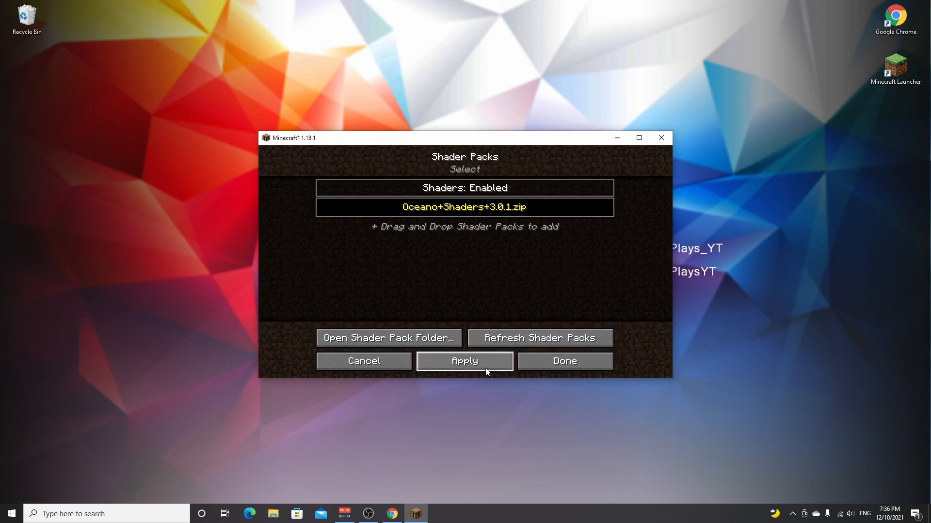
mouse_move(564, 368)
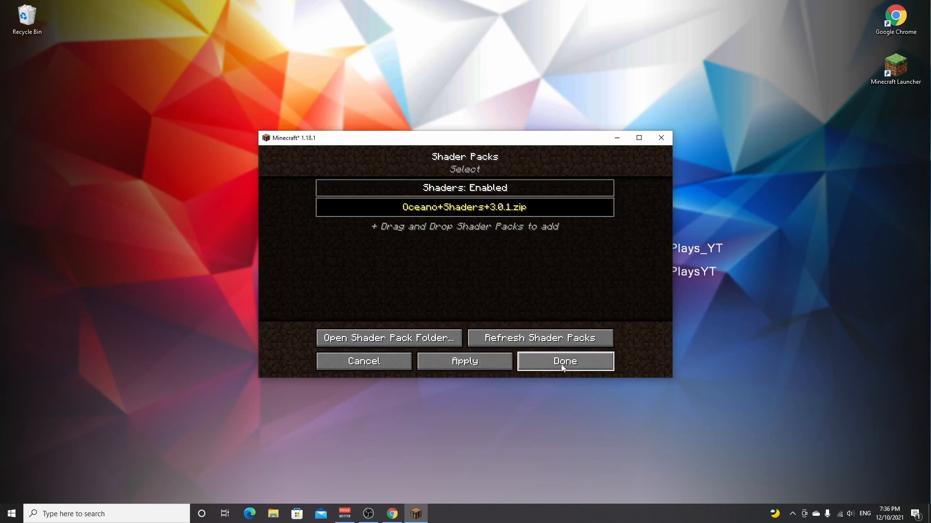
Apply the Oceano+Shaders+3.0.1 pack and load a singleplayer world with shaders running.
left_click(564, 362)
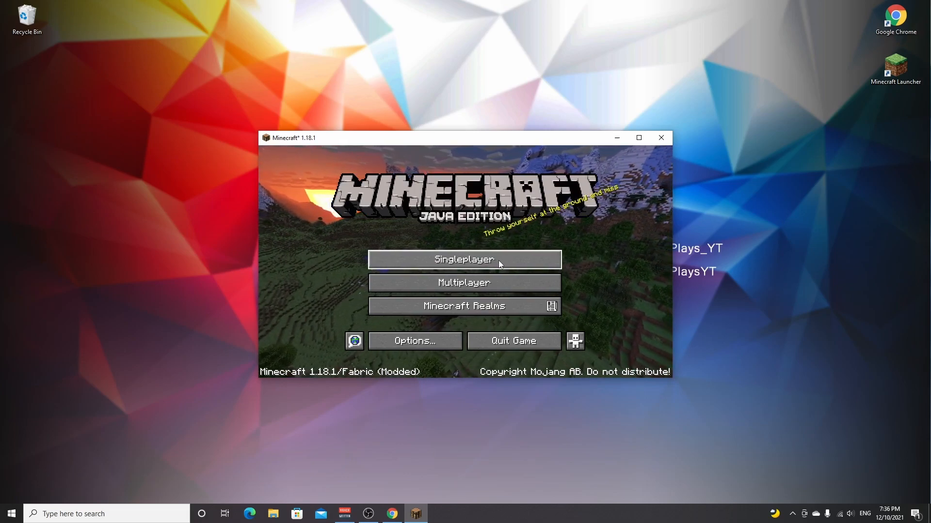
left_click(464, 259)
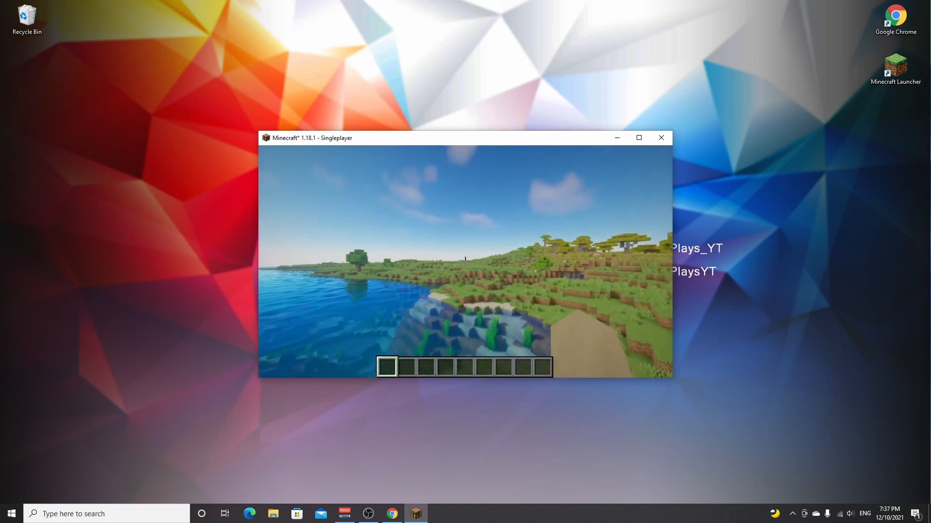